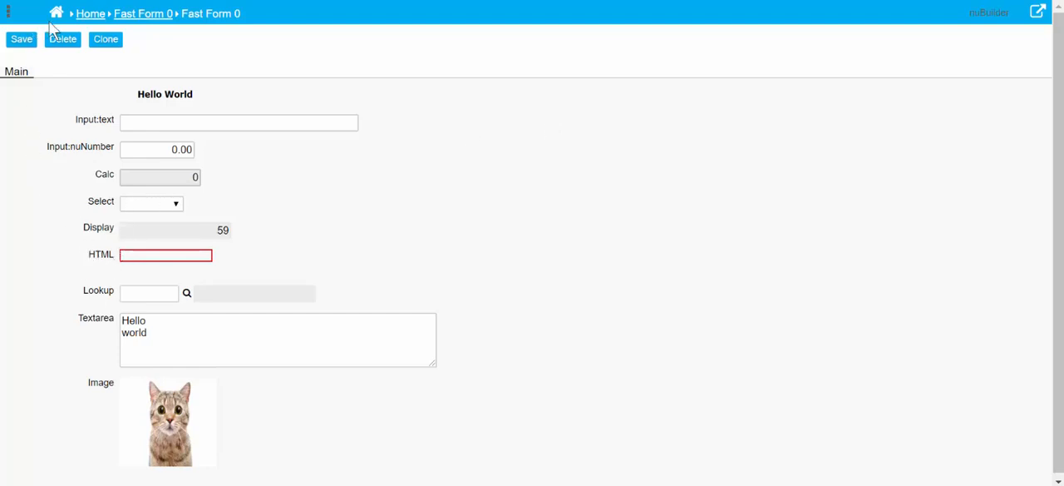
- Open Arrange Objects from Fast Form 0's Options menu
left_click(10, 13)
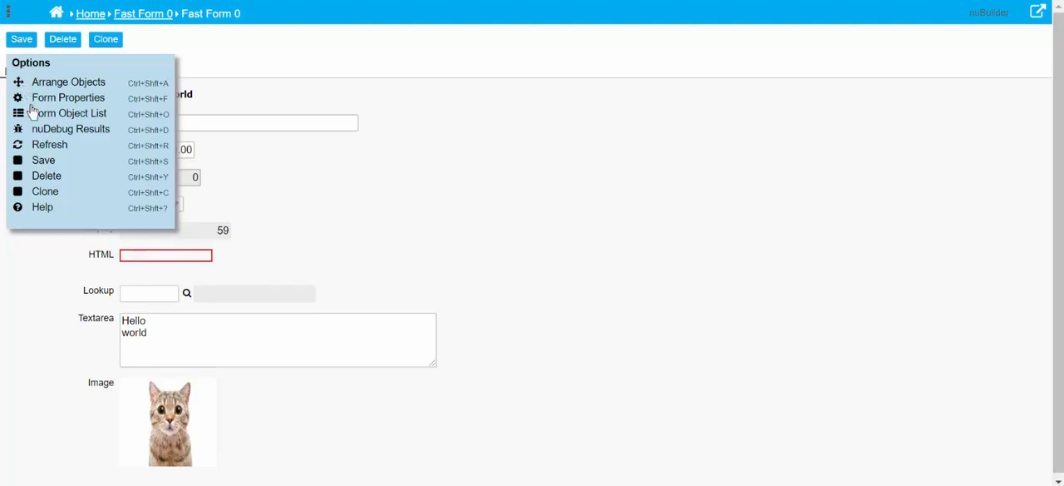
mouse_move(68, 98)
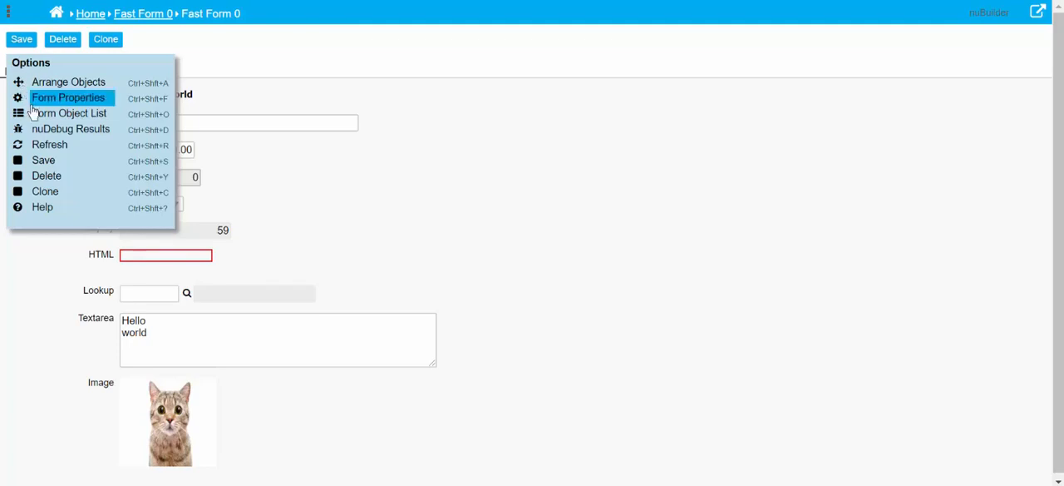
left_click(68, 81)
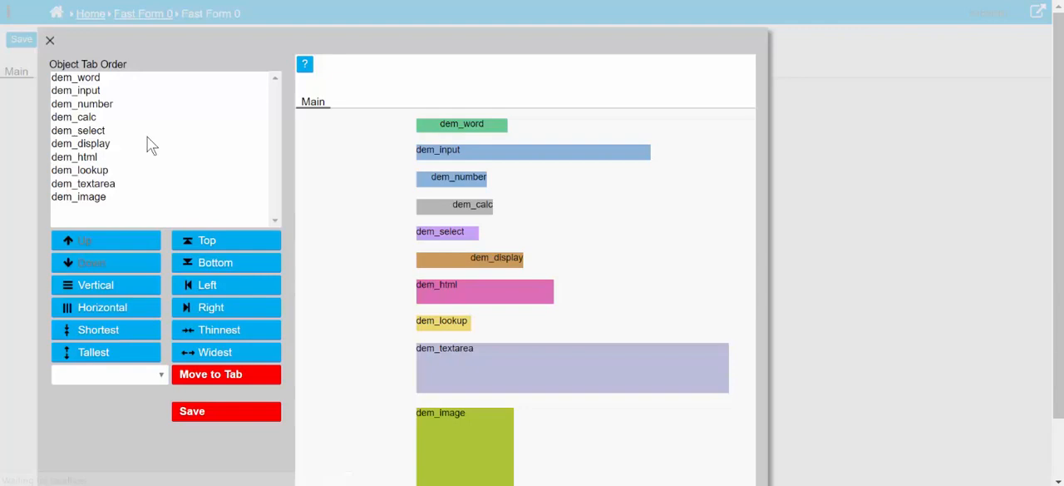
mouse_move(464, 296)
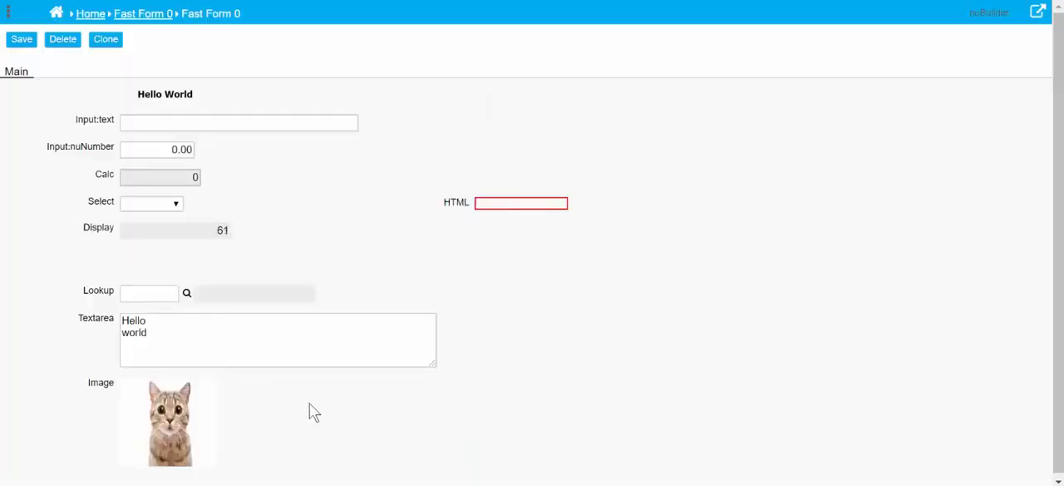
mouse_move(501, 250)
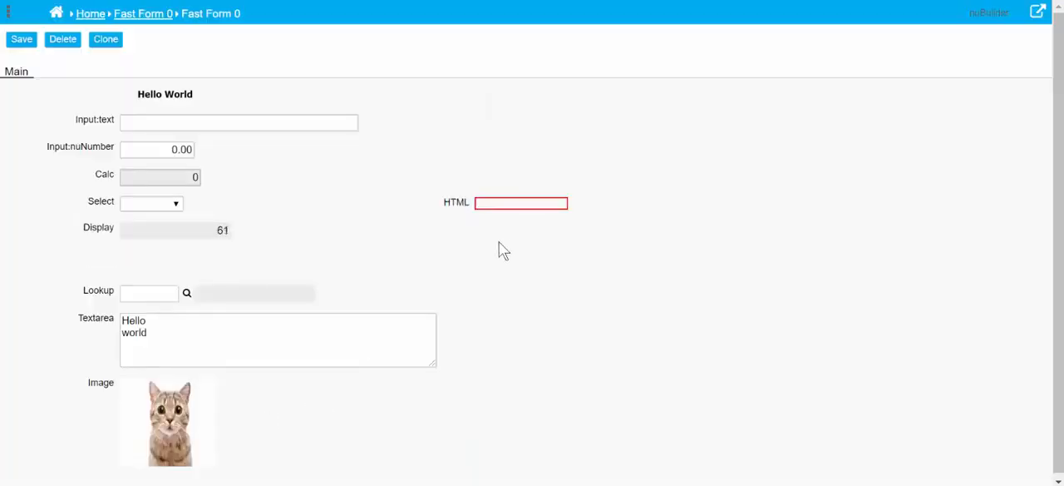
mouse_move(466, 212)
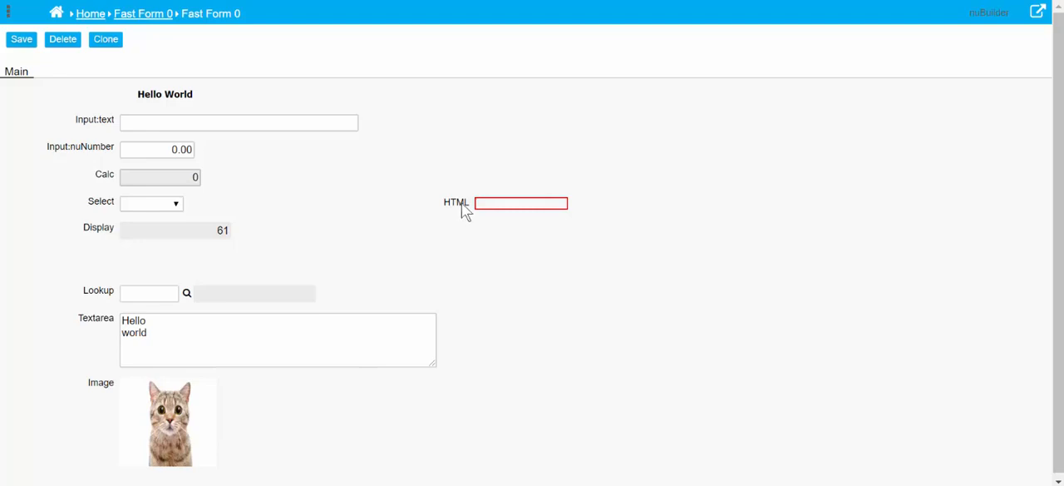
- Replace dem_html's HTML with a light-blue, dark-grey-text div and close its properties
left_click(21, 39)
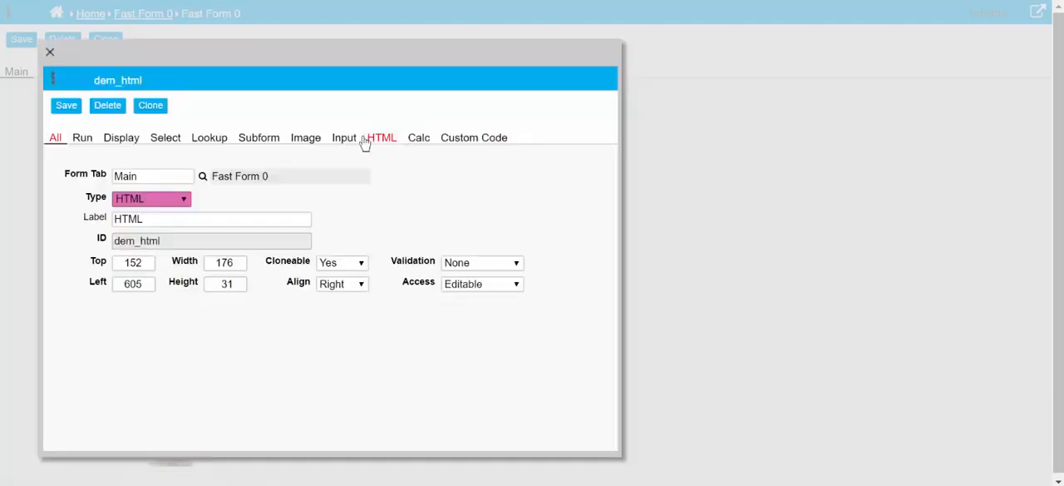
left_click(382, 137)
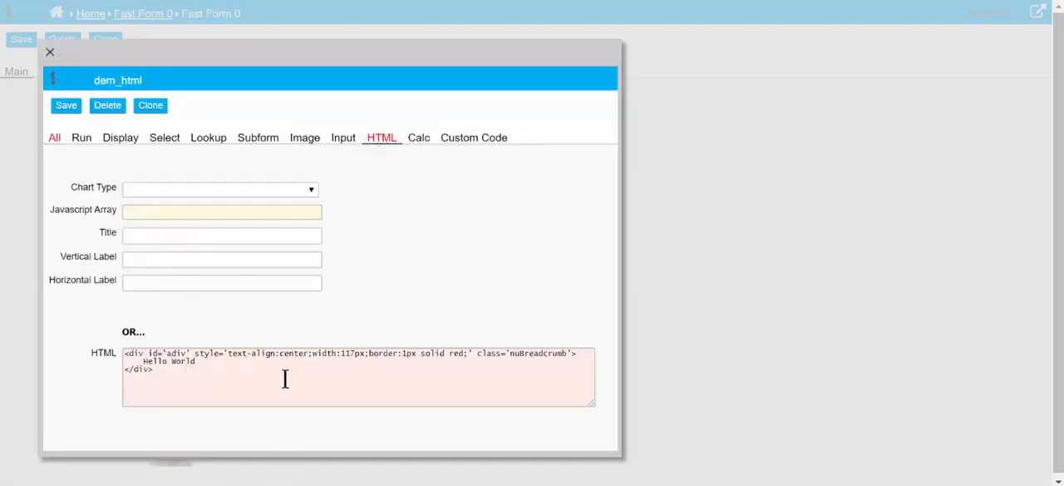
type("<div style=\"background-color:lightblue;color:darkgrey\">")
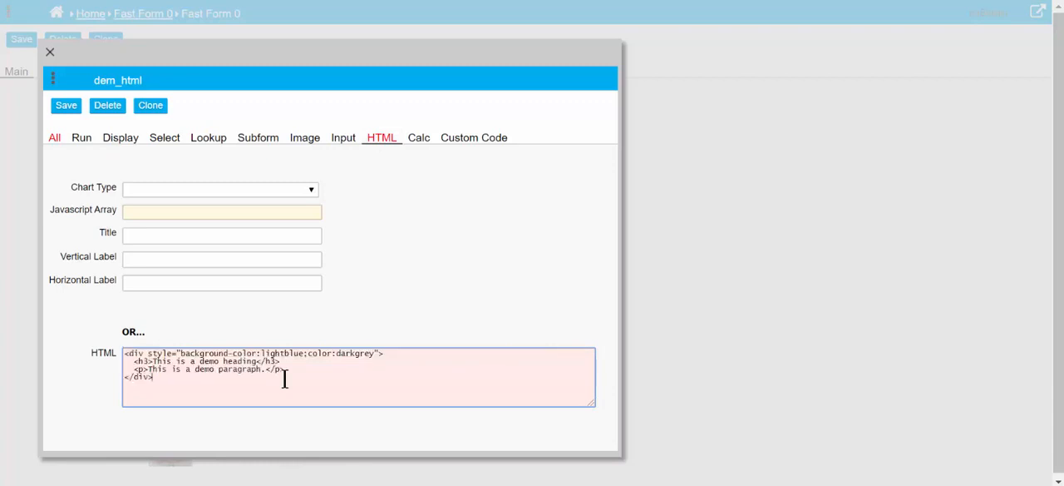
mouse_move(64, 164)
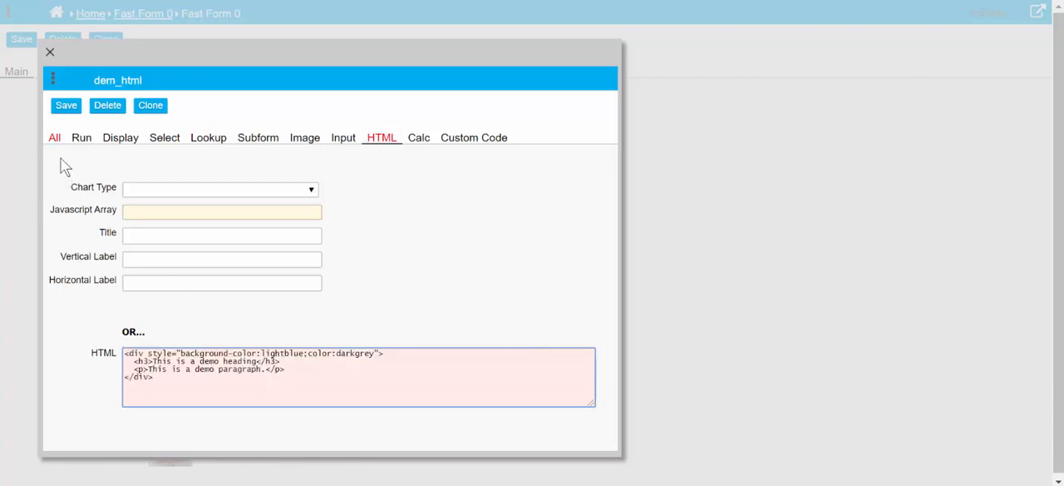
left_click(65, 104)
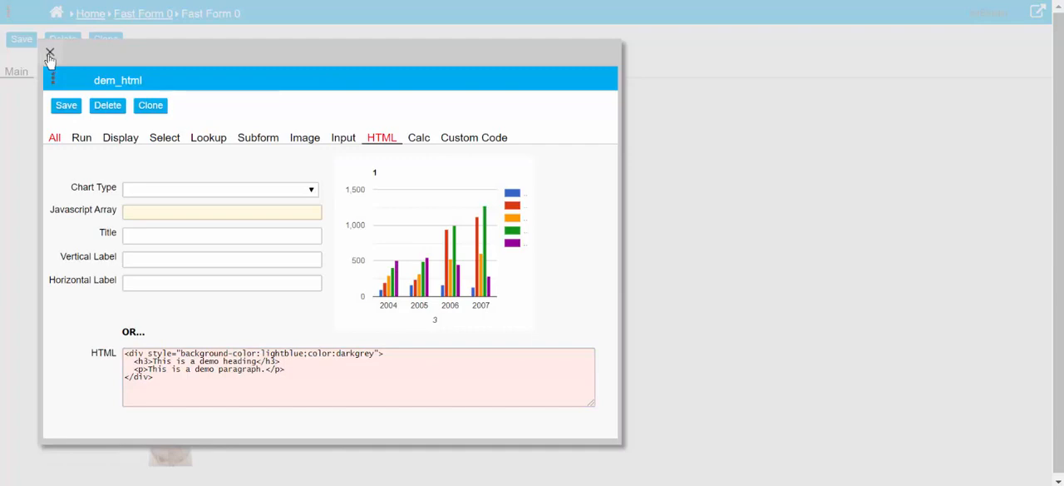
left_click(49, 53)
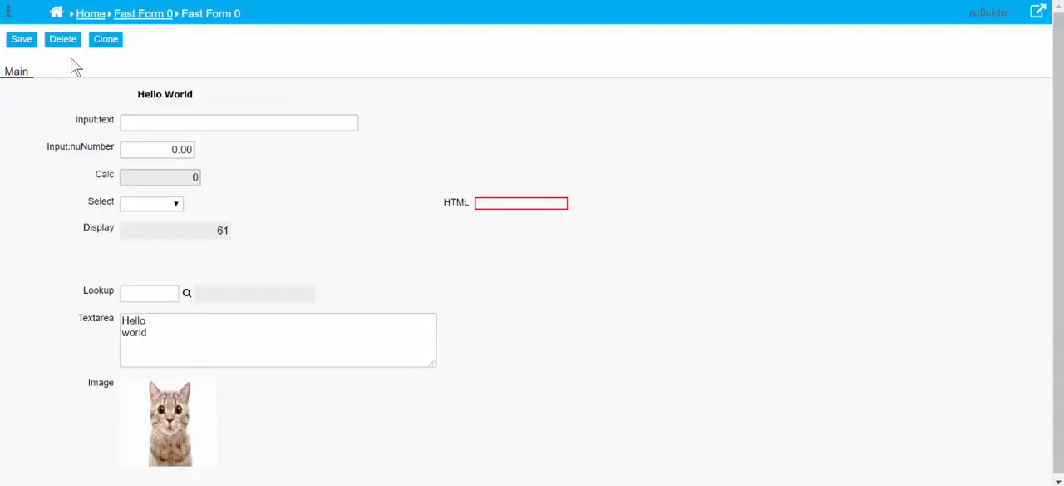
- Return to the Fast Form 0 record list and reopen the record
left_click(142, 13)
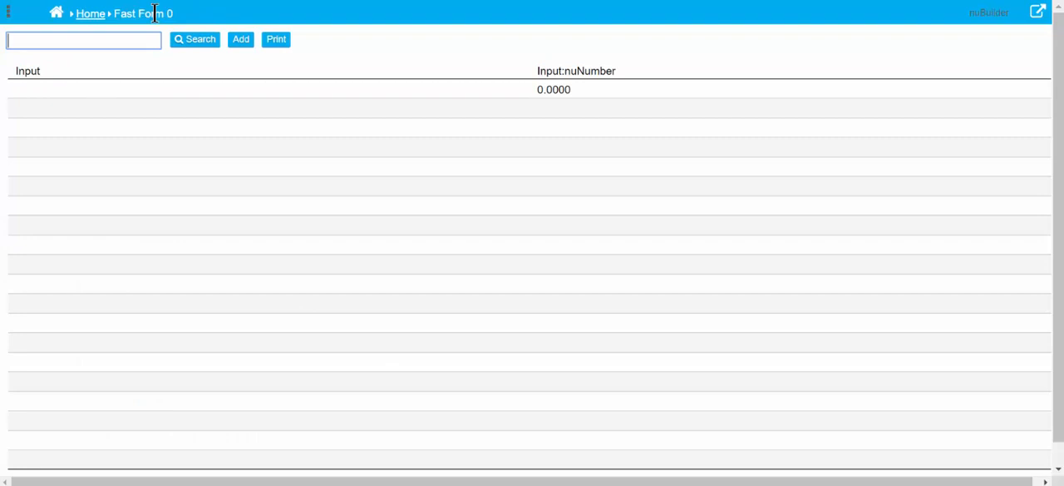
left_click(553, 89)
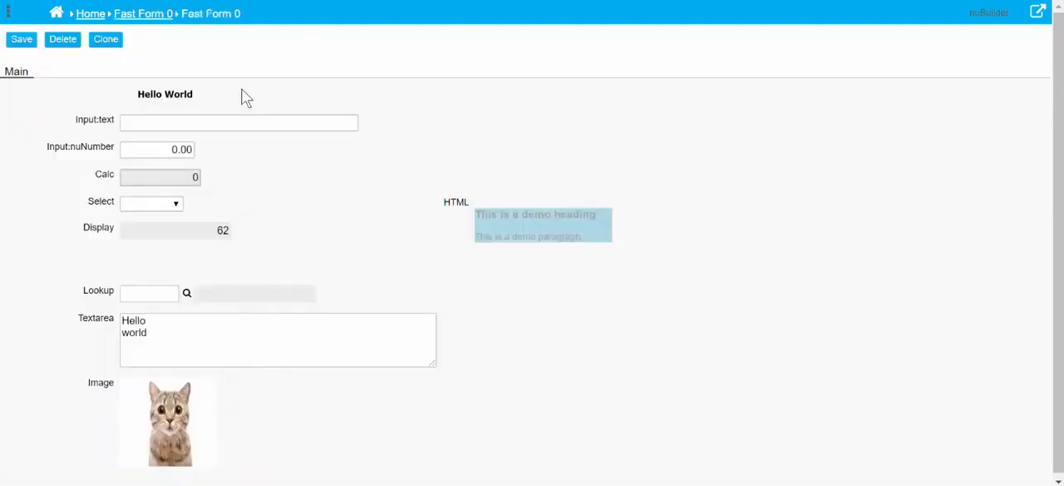
mouse_move(592, 241)
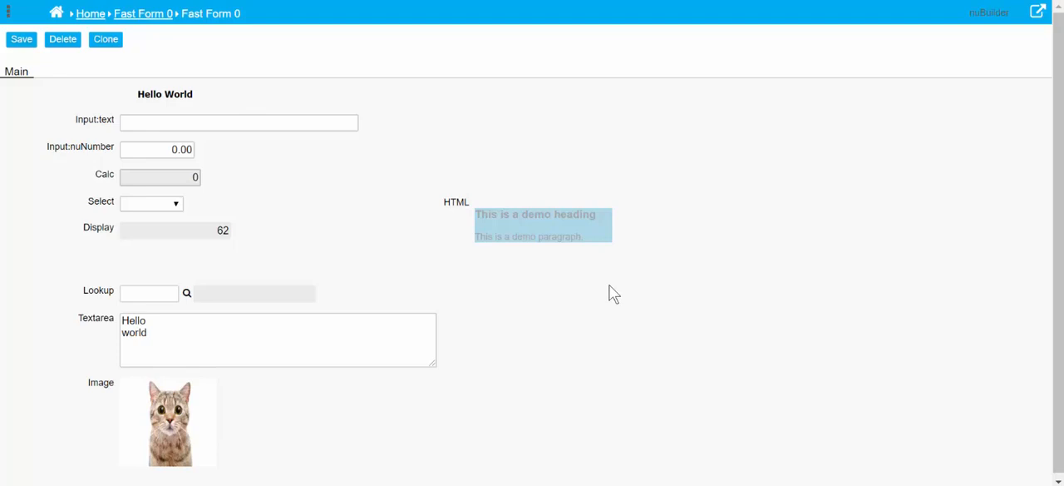
mouse_move(410, 198)
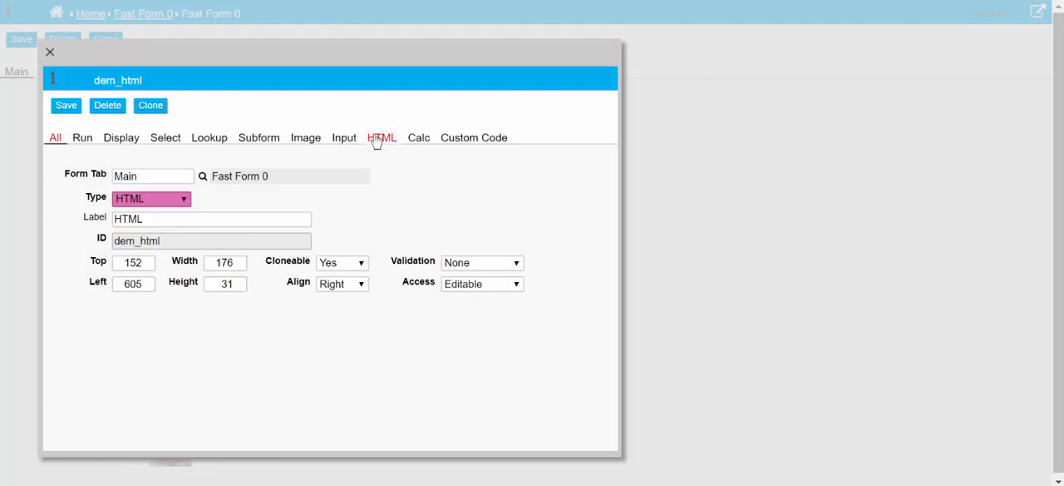
- Title the chart T1 with labels V1 and H1, then open Options > Help
left_click(382, 138)
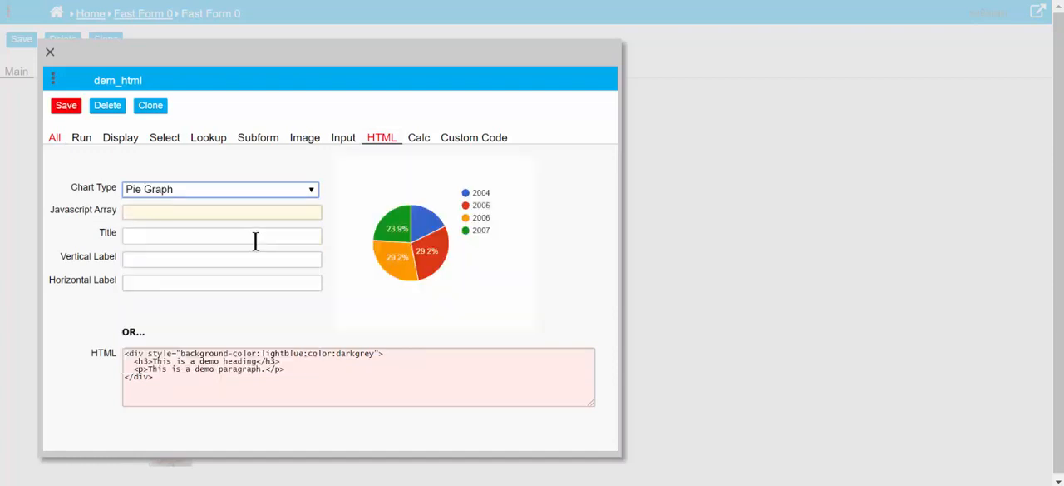
left_click(222, 236)
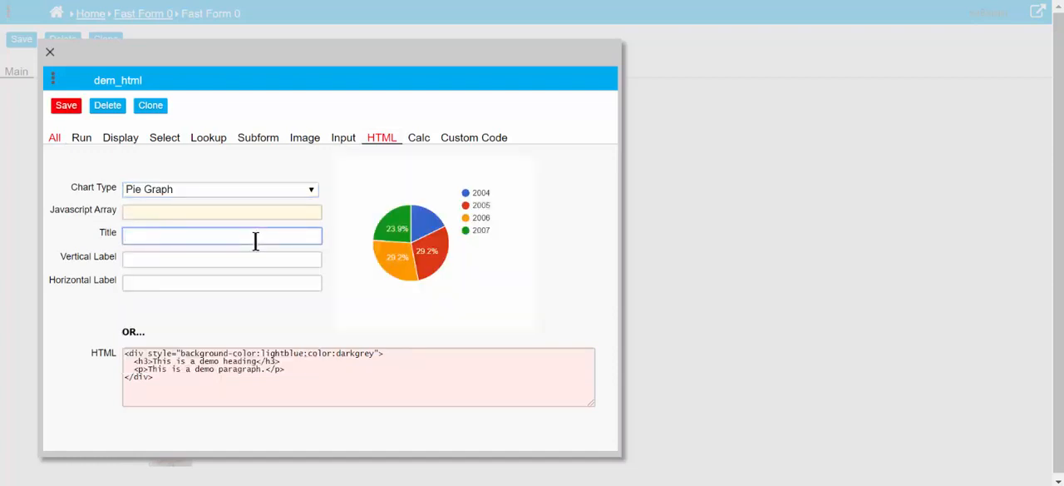
type("T1")
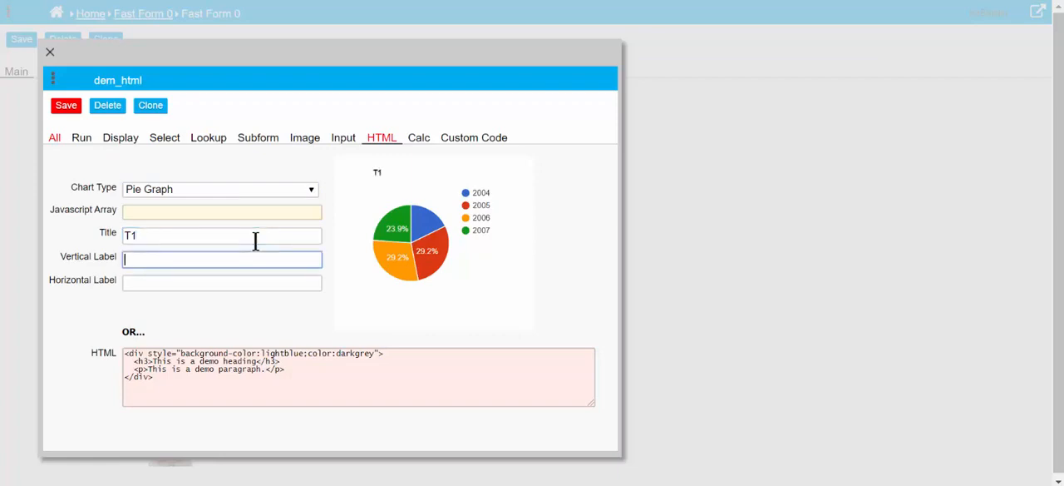
type("V1")
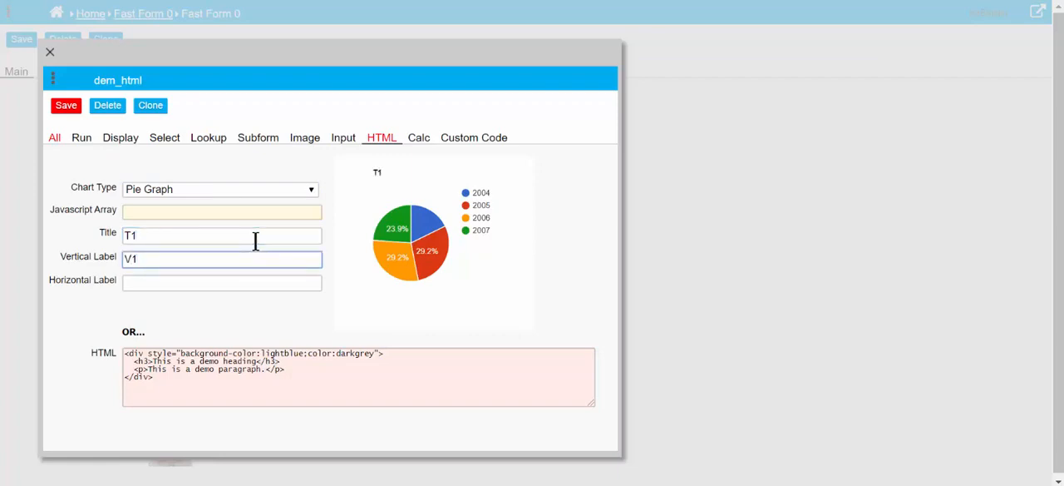
type("H")
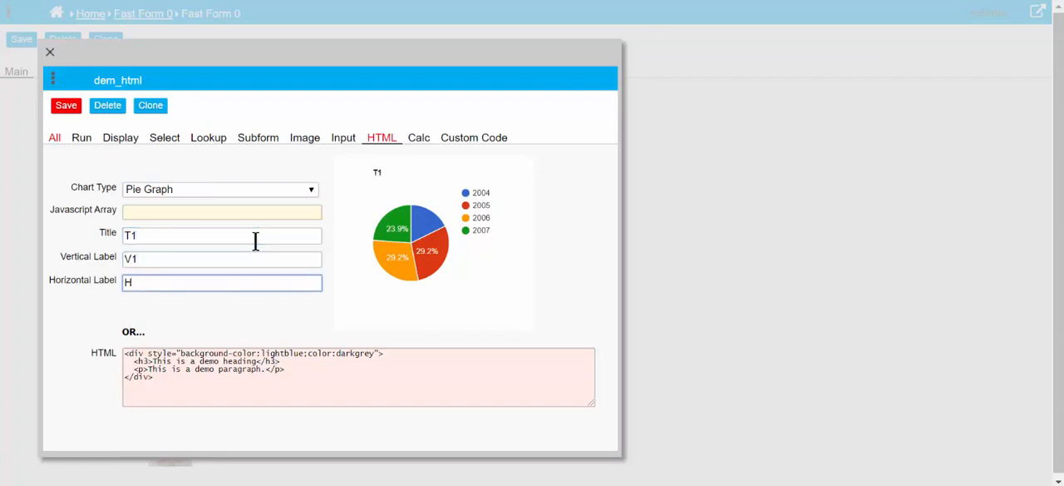
type("1")
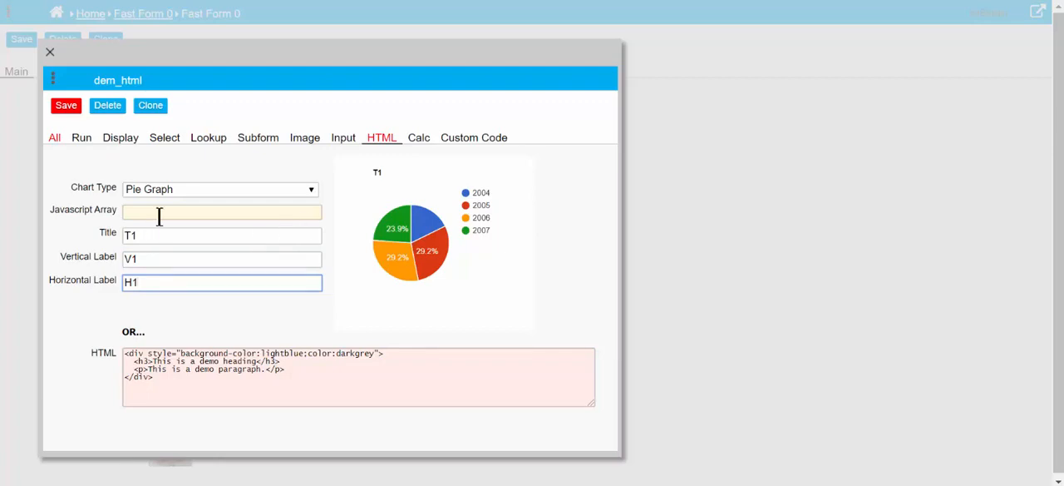
mouse_move(790, 8)
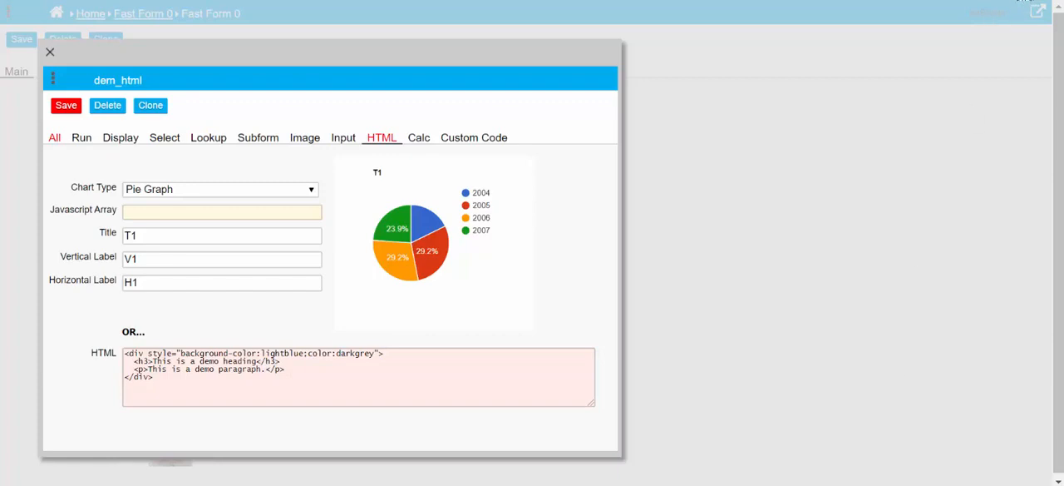
mouse_move(316, 123)
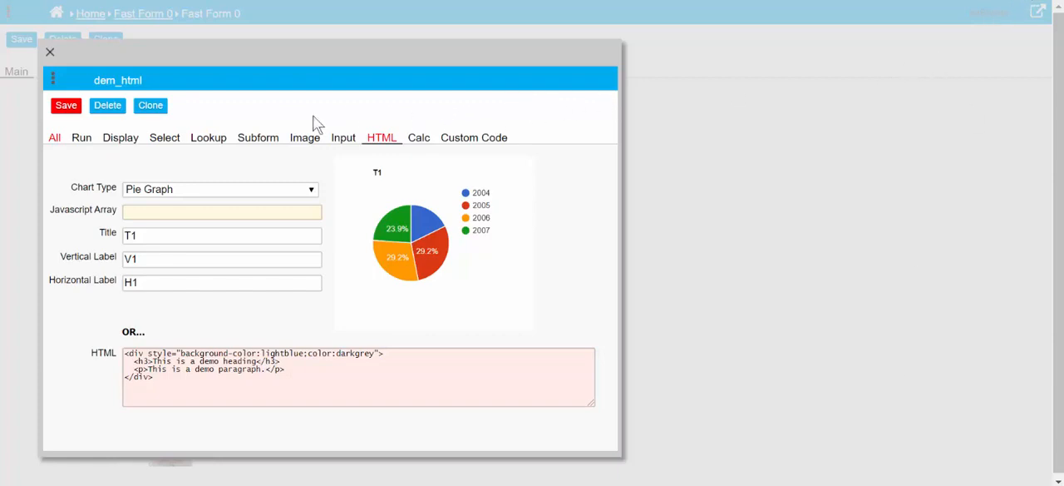
mouse_move(53, 80)
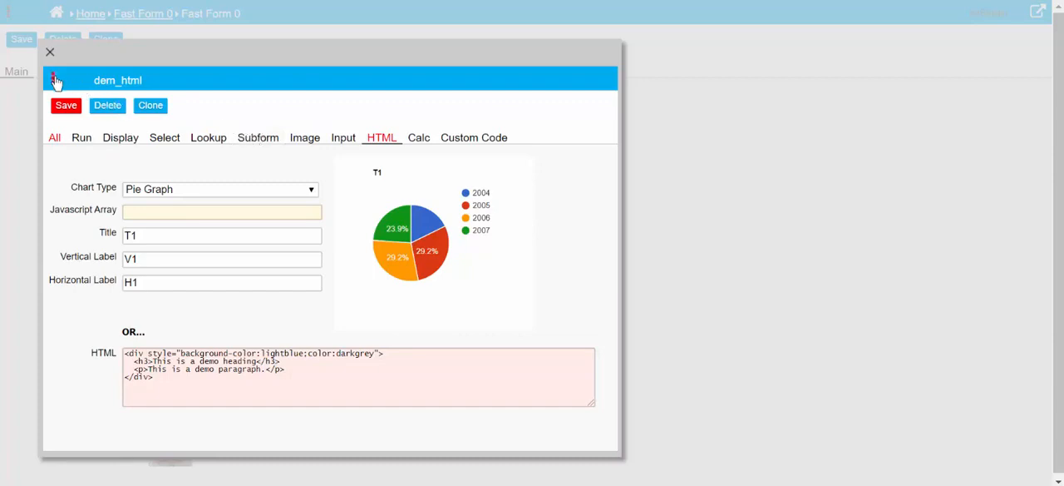
left_click(55, 80)
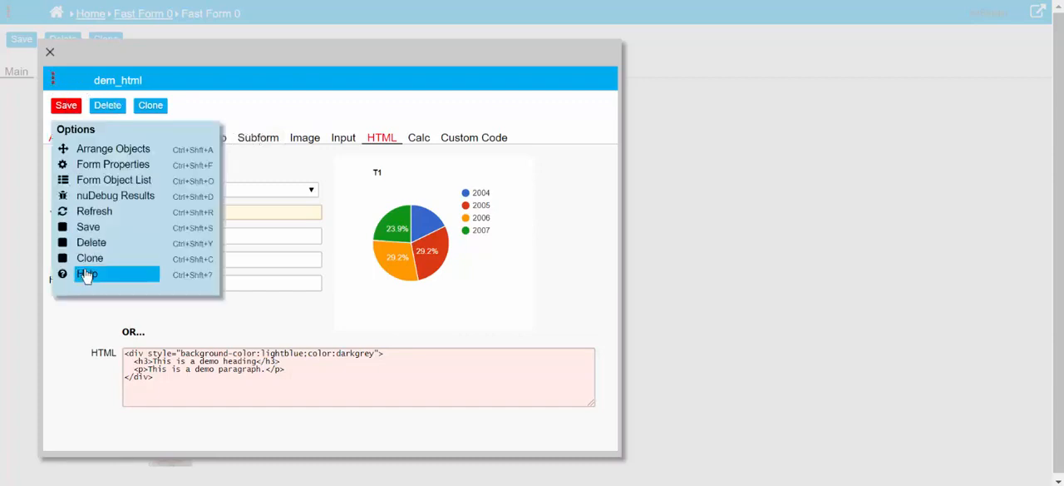
left_click(86, 273)
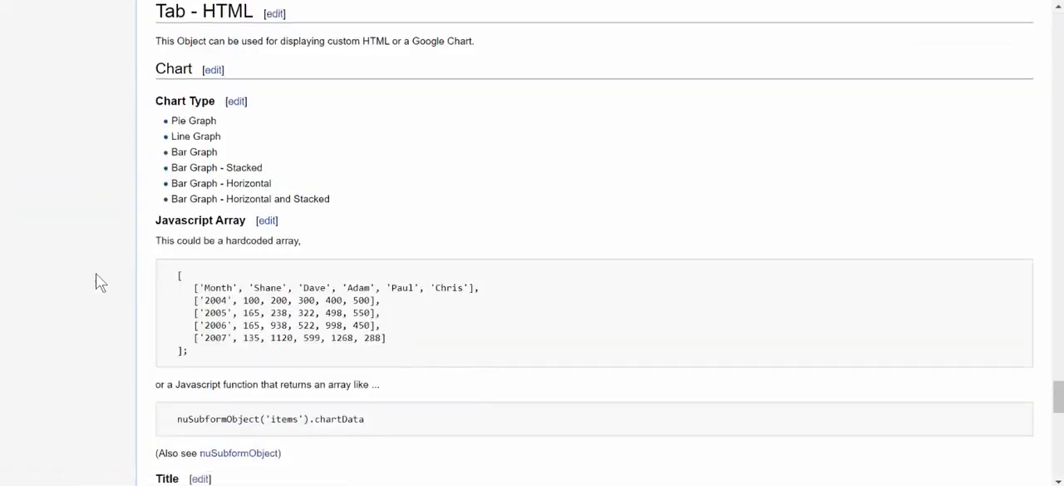
- Select and copy the wiki's hardcoded JavaScript array of yearly figures
left_click_drag(178, 275, 194, 338)
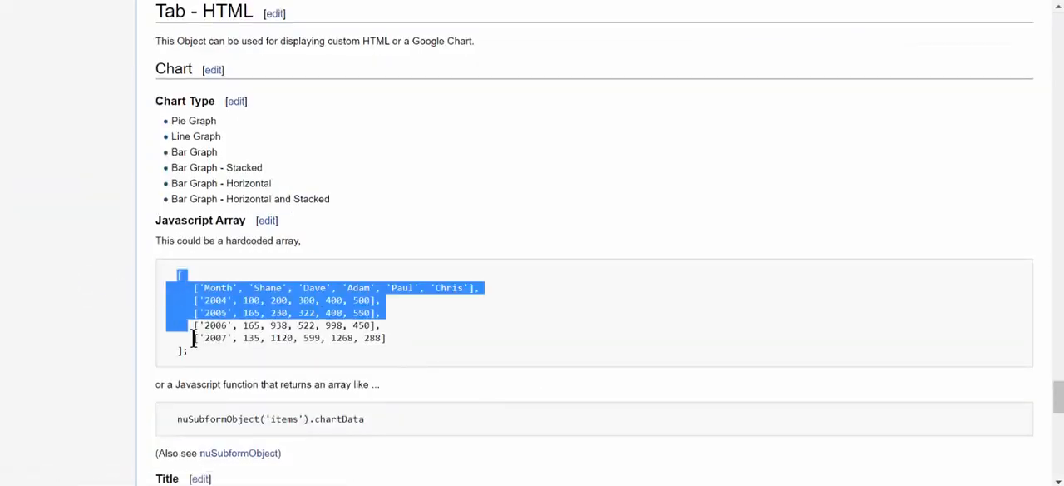
right_click(216, 328)
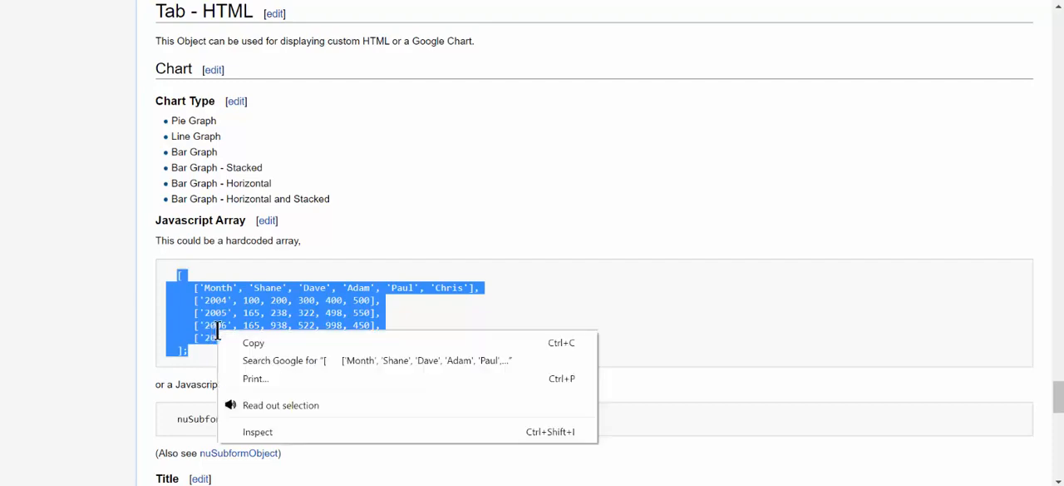
left_click(286, 146)
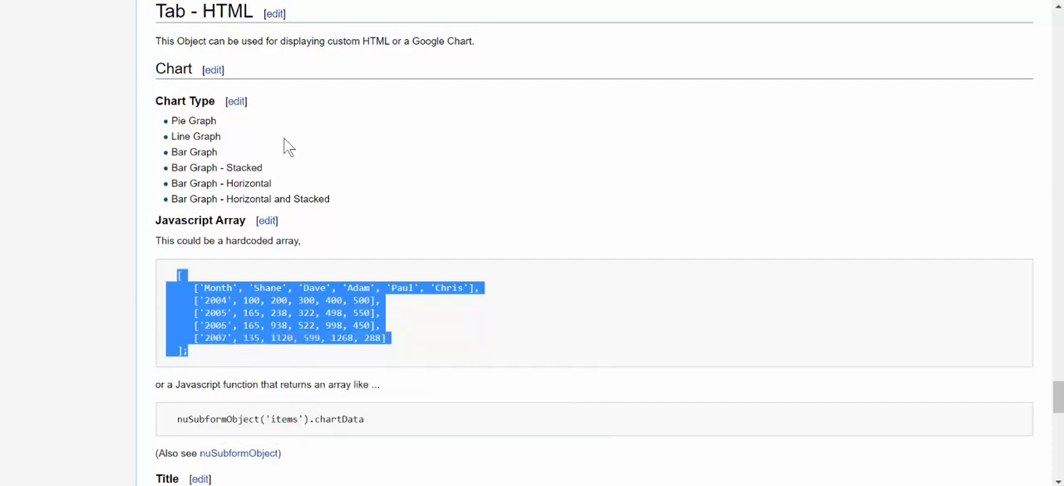
mouse_move(321, 114)
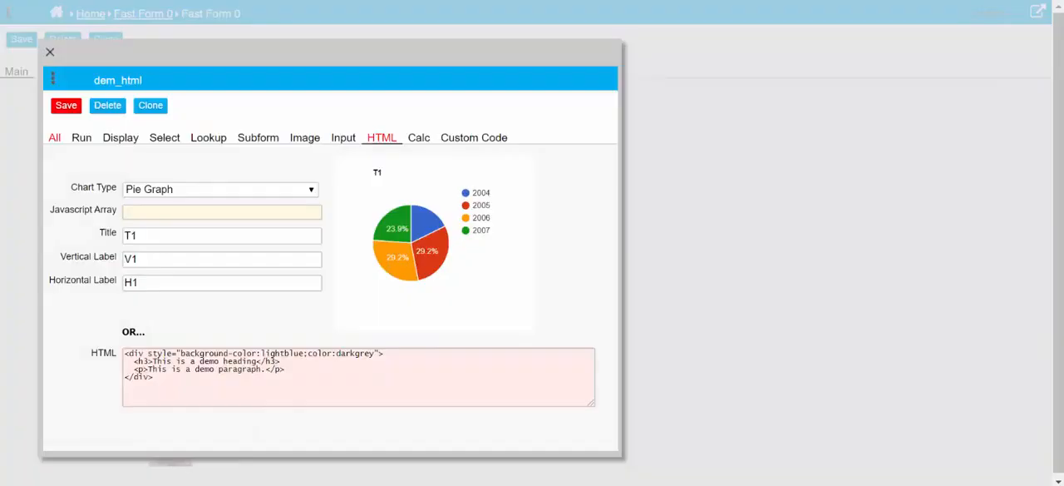
- Paste the sample array into dem_html's JavaScript Array field and close the dialog
left_click(221, 212)
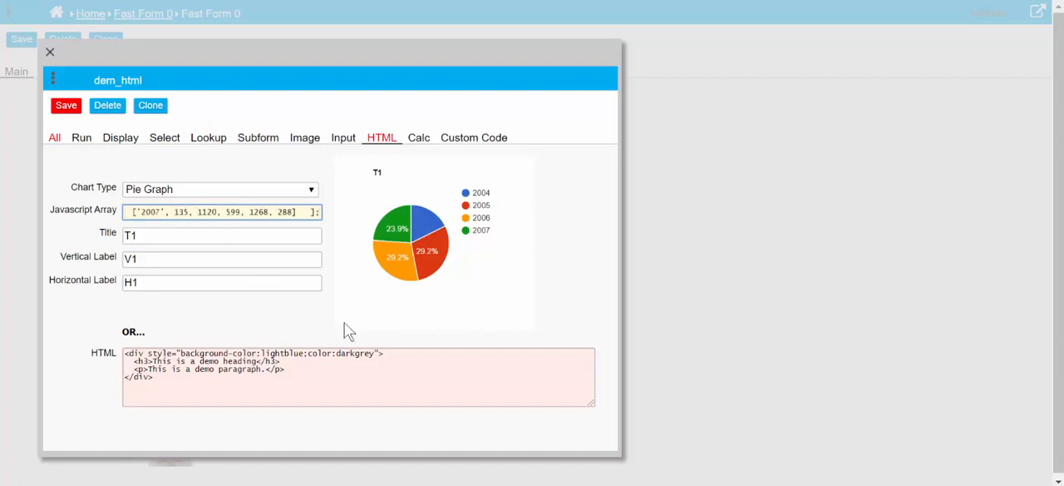
left_click(221, 211)
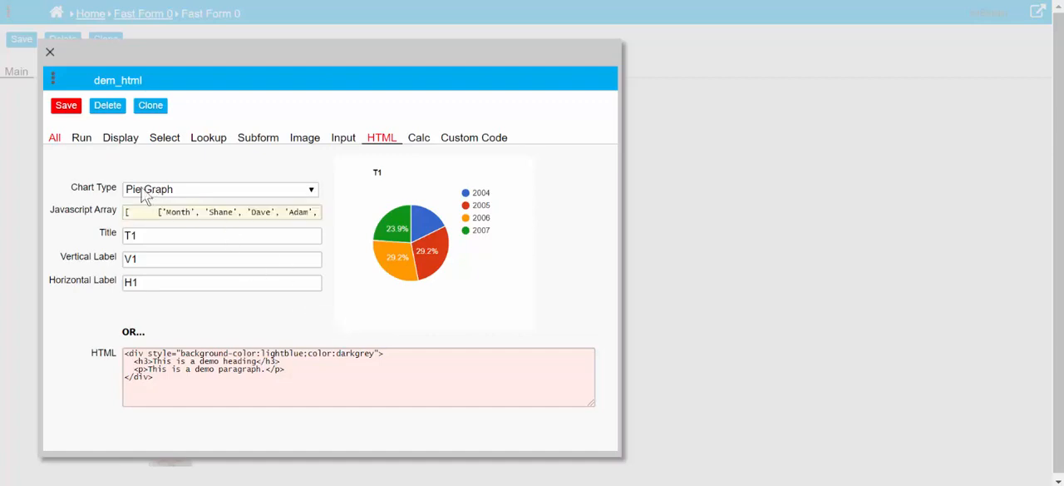
left_click(66, 104)
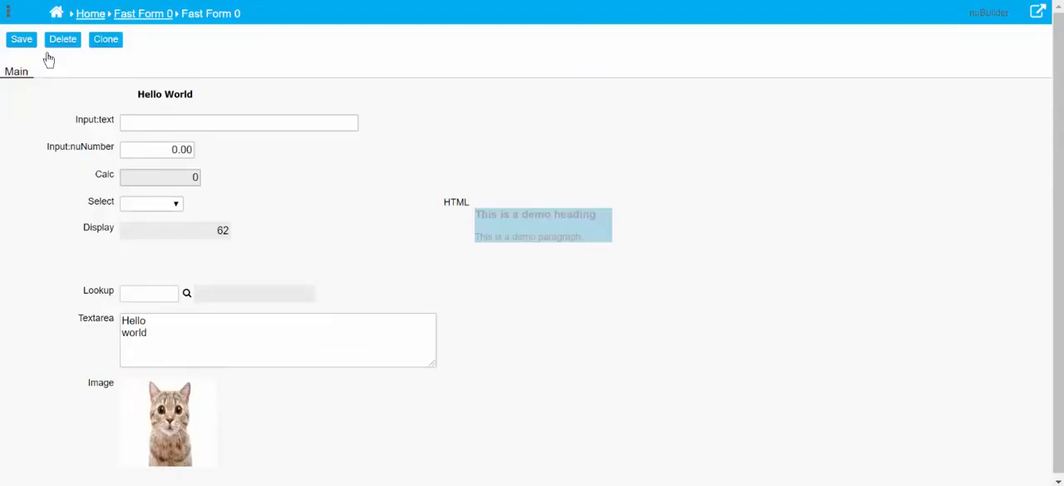
mouse_move(104, 179)
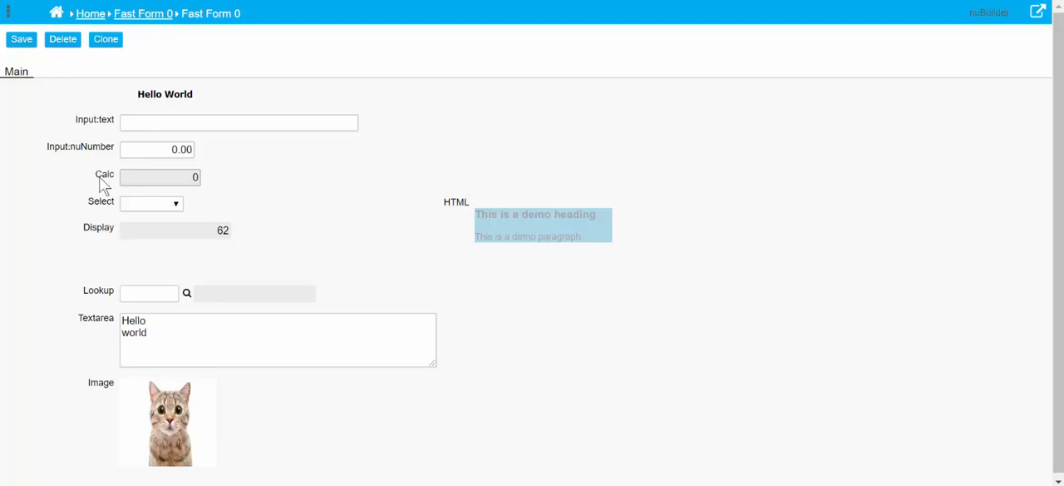
mouse_move(463, 210)
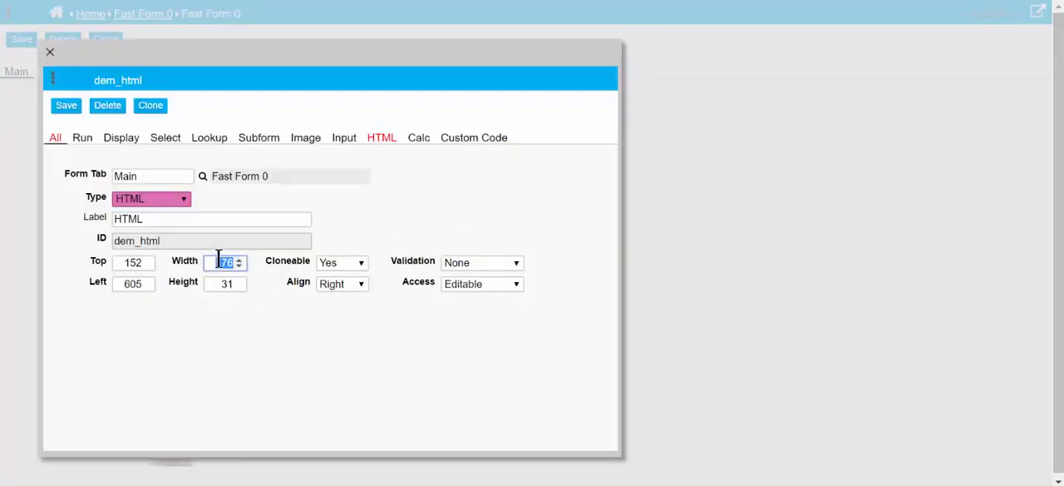
- Set dem_html's Width and Height to 333 and close its settings
left_click(224, 284)
type("333")
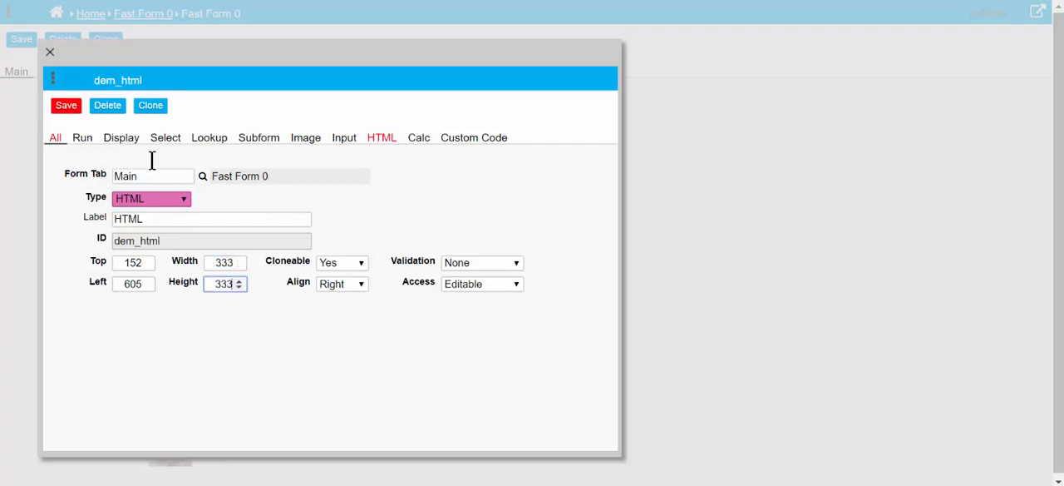
left_click(66, 105)
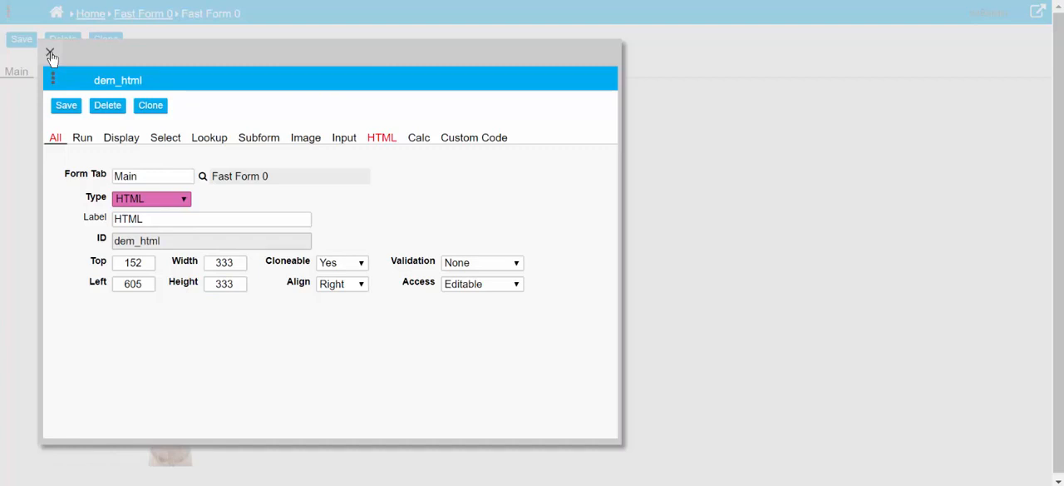
left_click(51, 53)
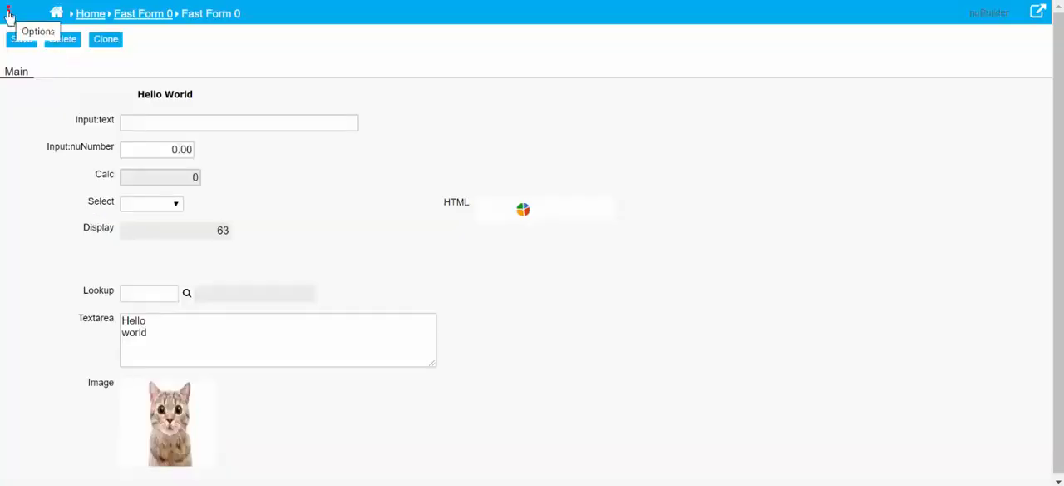
- Refresh Fast Form 0 to render the enlarged T1 pie chart
left_click(9, 14)
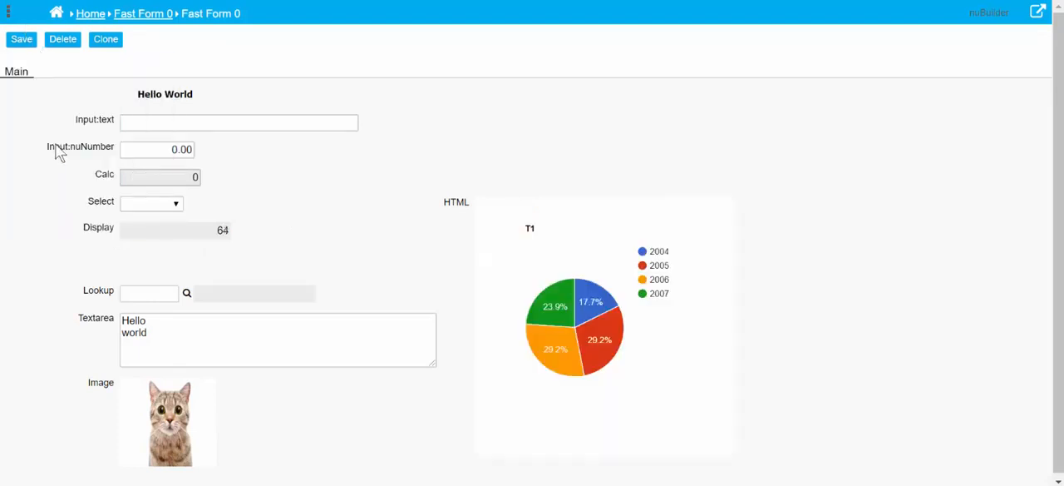
mouse_move(261, 231)
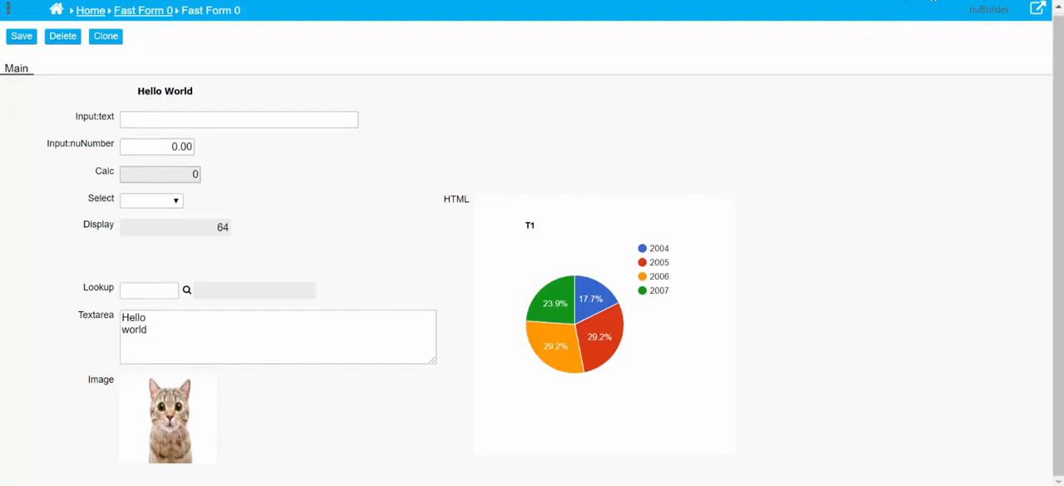
mouse_move(457, 206)
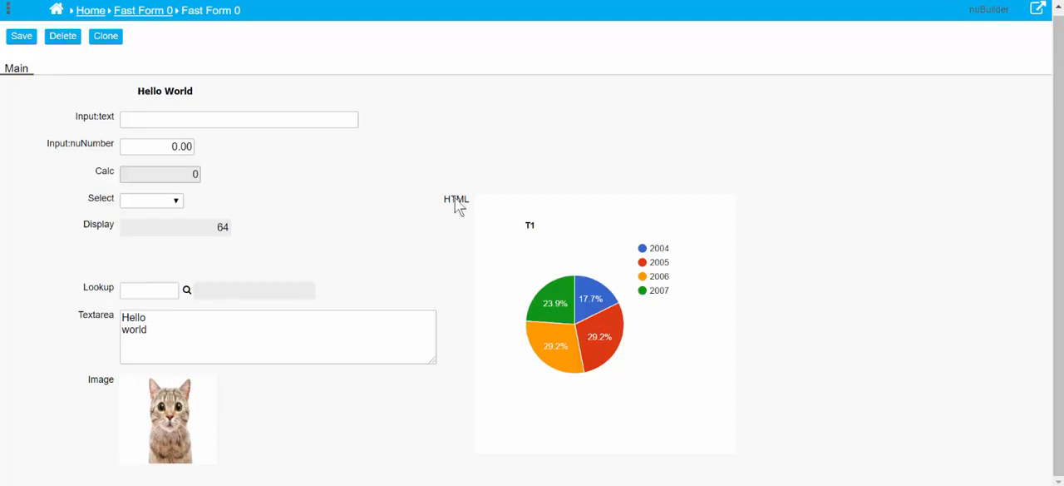
- Change dem_html's Chart Type to Bar Graph and close its settings
double_click(456, 199)
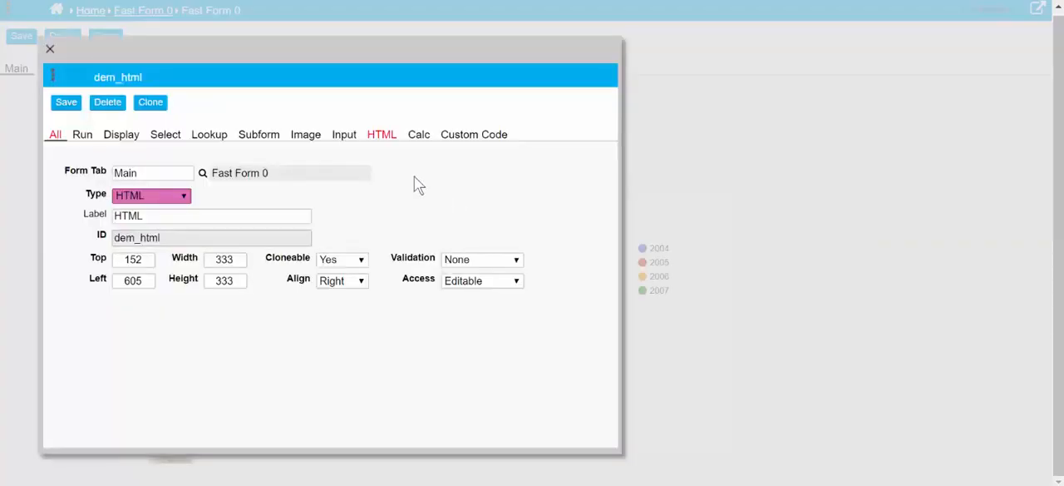
left_click(381, 134)
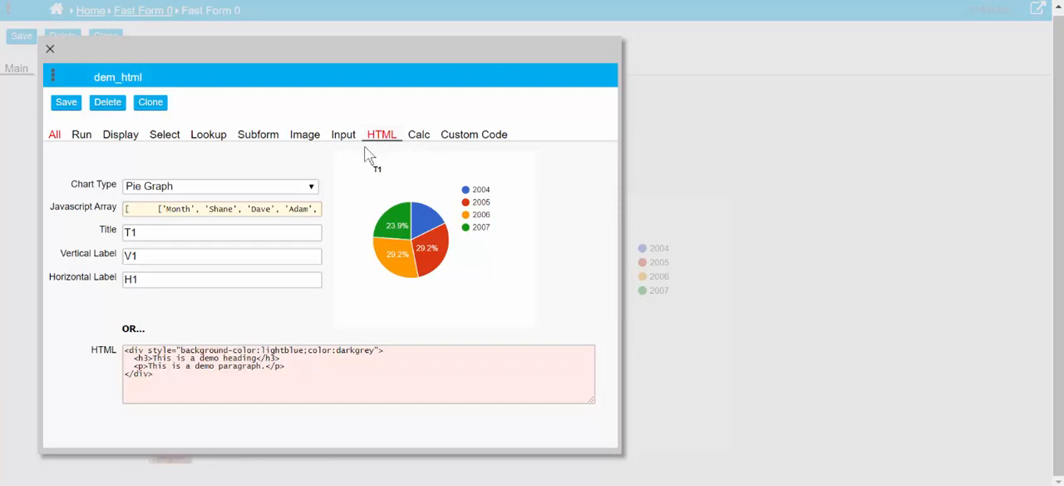
left_click(220, 185)
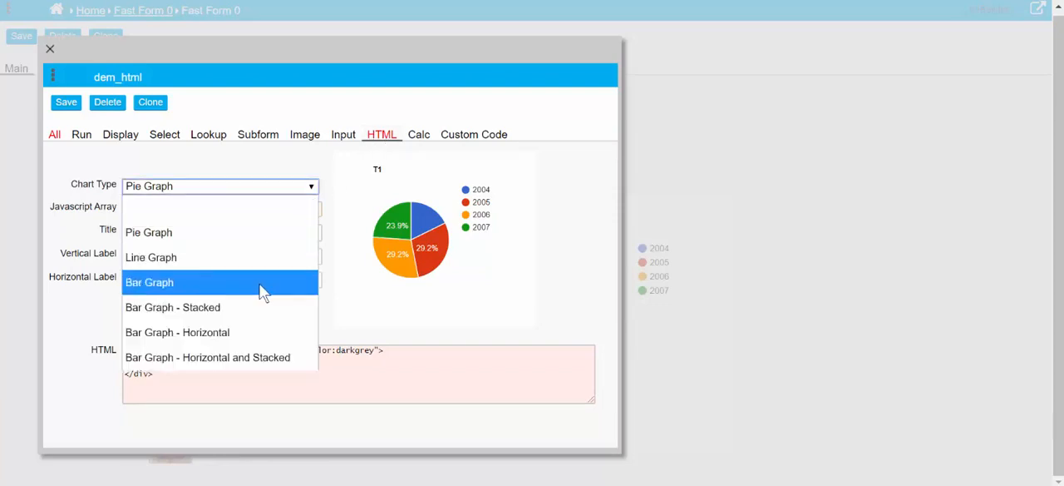
left_click(150, 282)
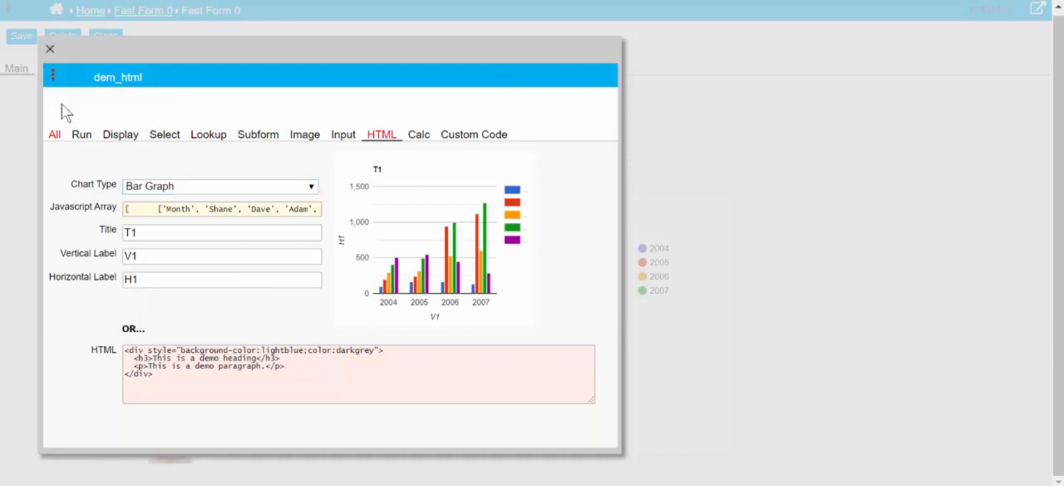
left_click(50, 49)
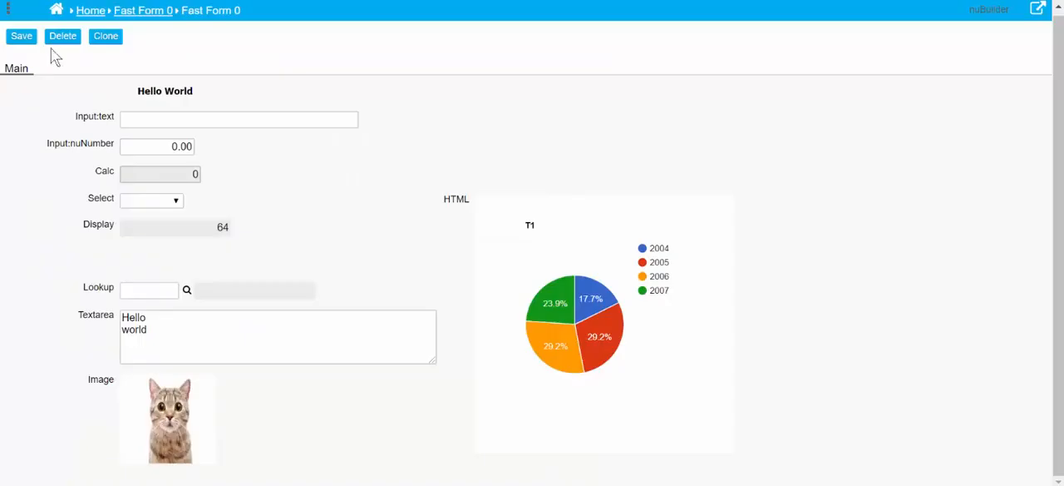
mouse_move(8, 10)
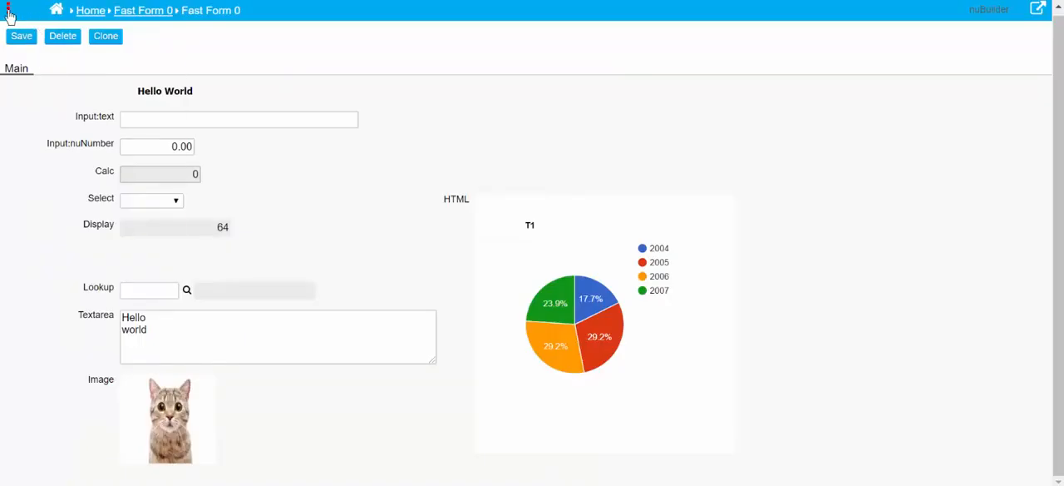
- Refresh Fast Form 0 from the Options menu to display the bar graph
left_click(8, 9)
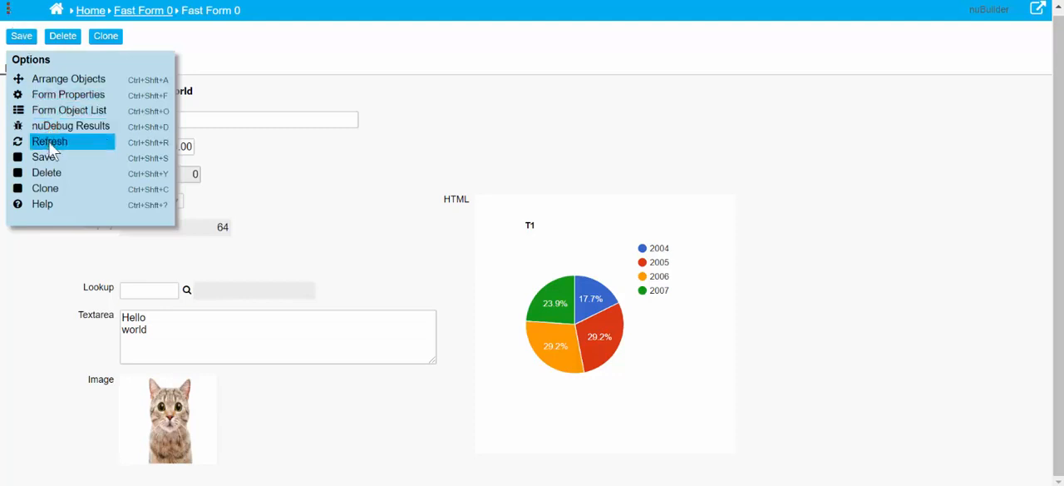
left_click(49, 141)
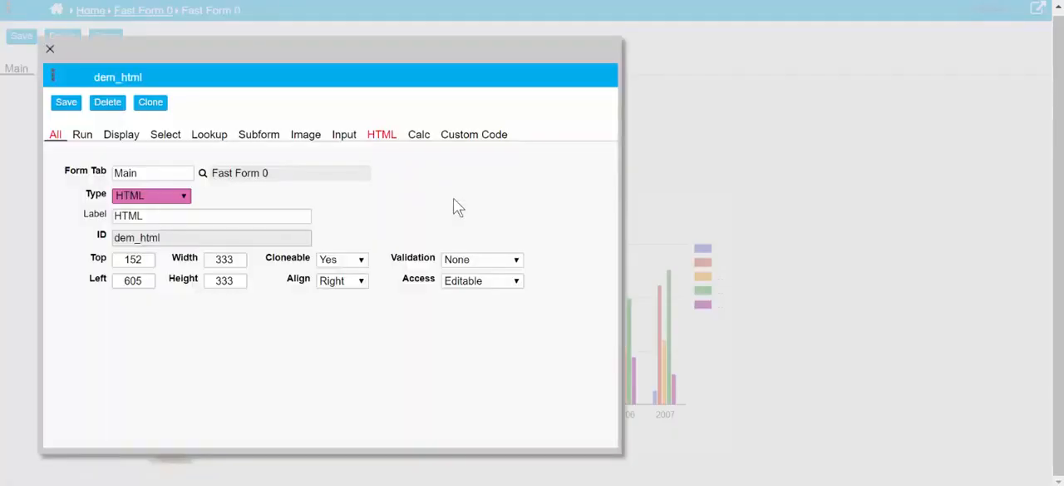
- Return to dem_html's HTML settings showing Bar Graph, the sample array and title T1
left_click(382, 134)
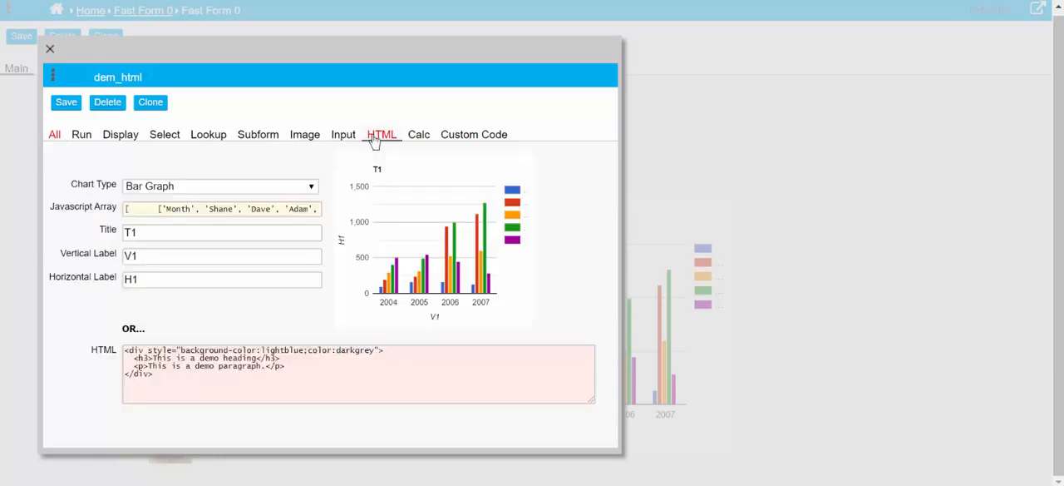
mouse_move(220, 271)
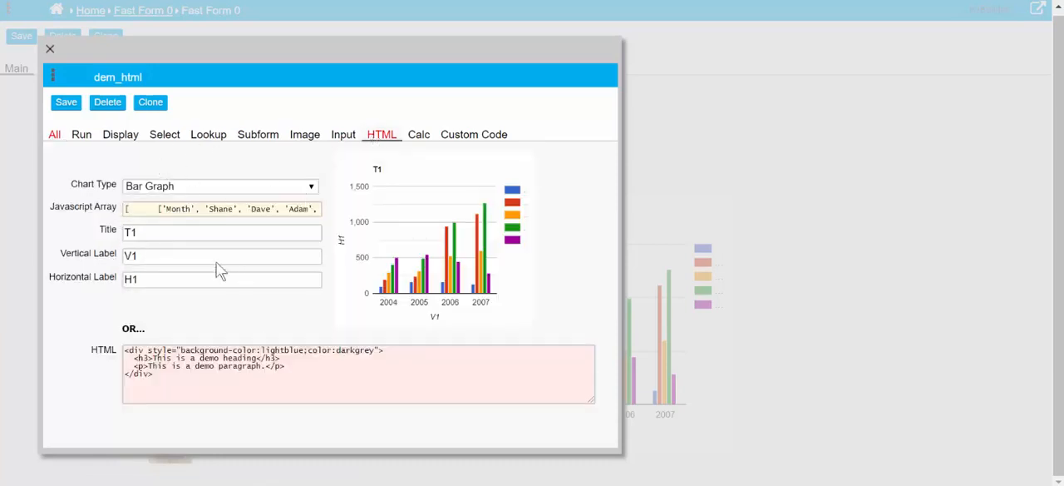